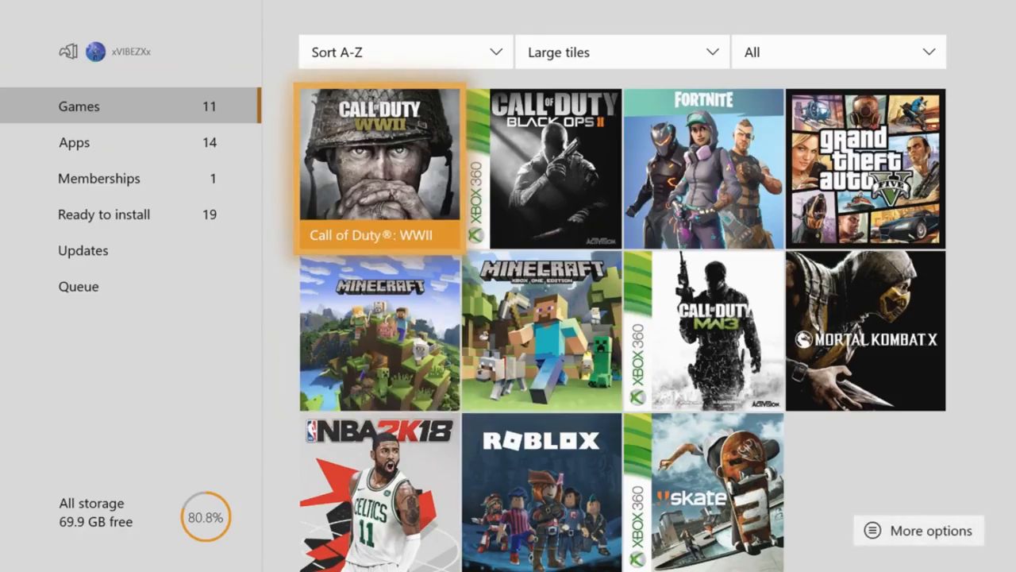
{"action": "scroll", "scroll_direction": "down", "scroll_amount": 3}
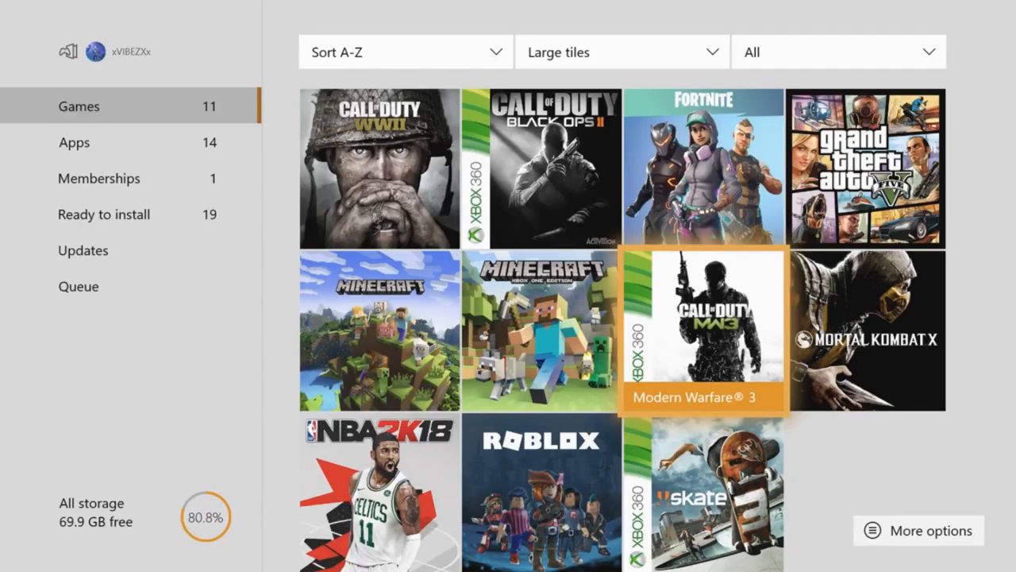
{"action": "scroll", "scroll_direction": "down", "scroll_amount": 3}
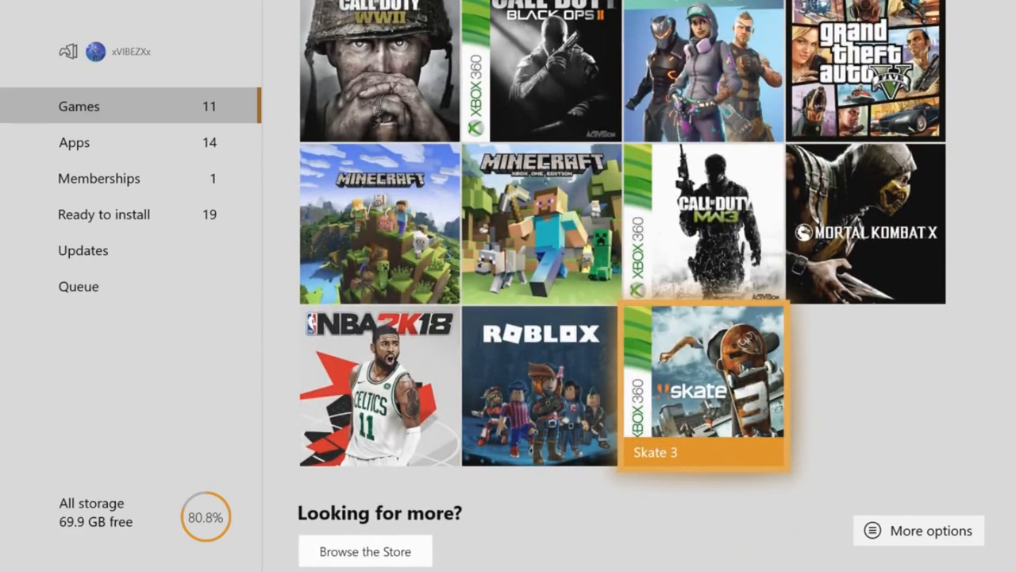